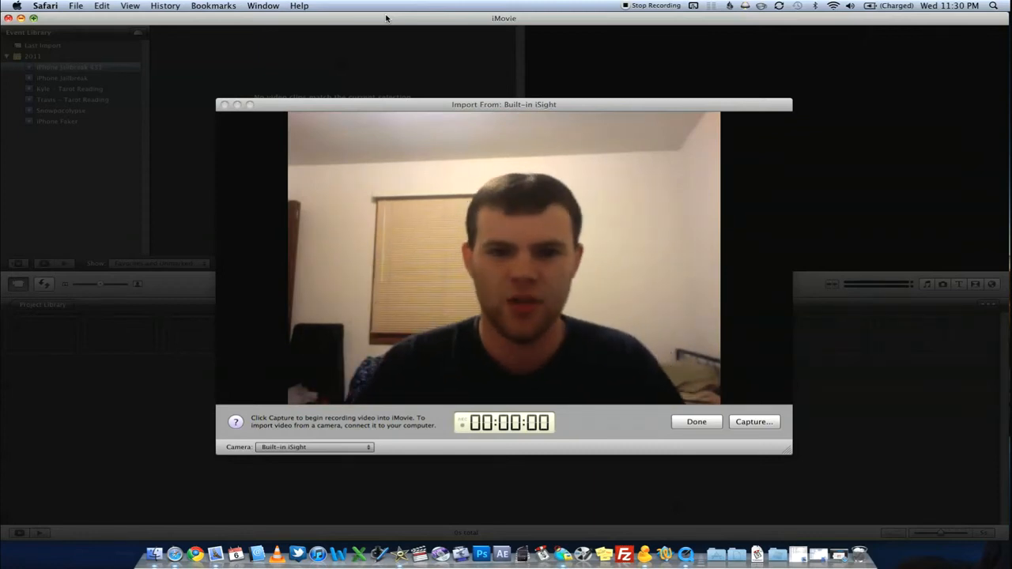
mouse_move(284, 21)
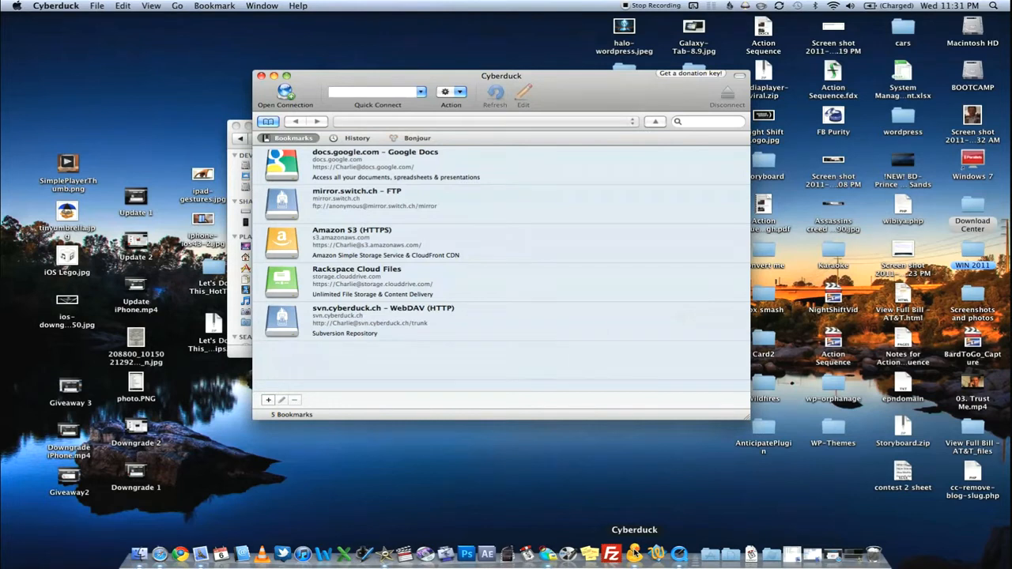
left_click_drag(501, 75, 456, 110)
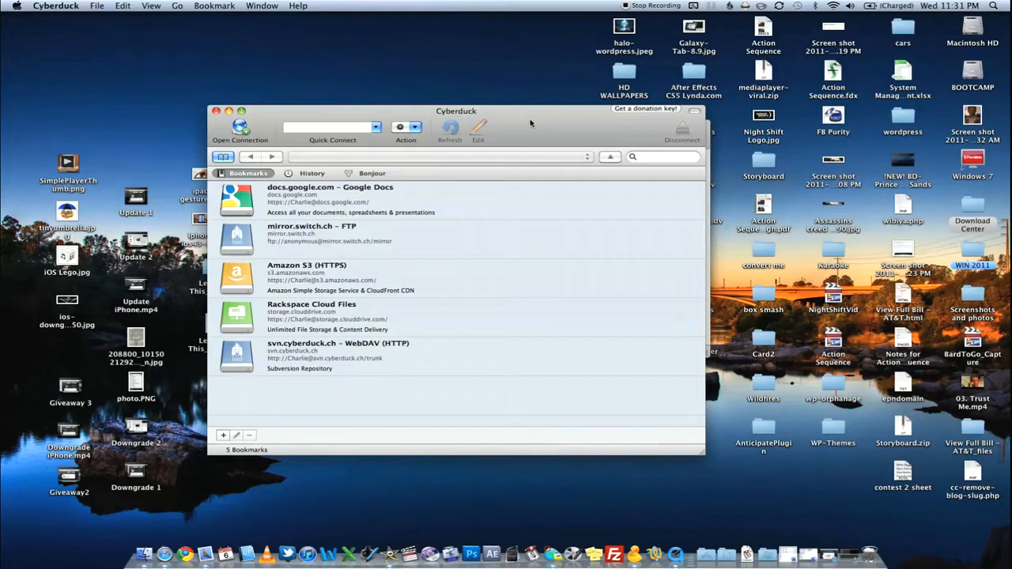
left_click_drag(456, 111, 480, 114)
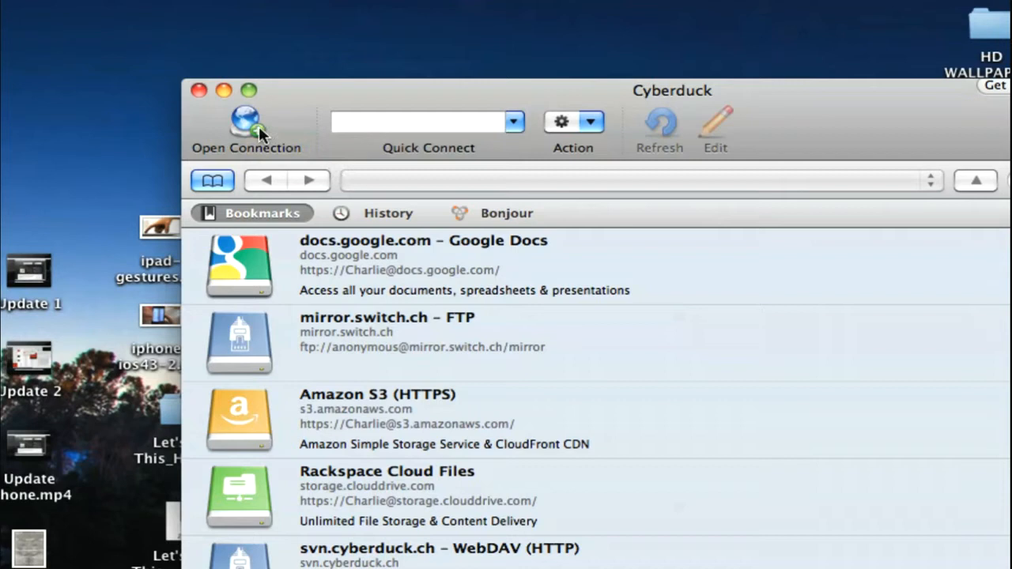
mouse_move(247, 119)
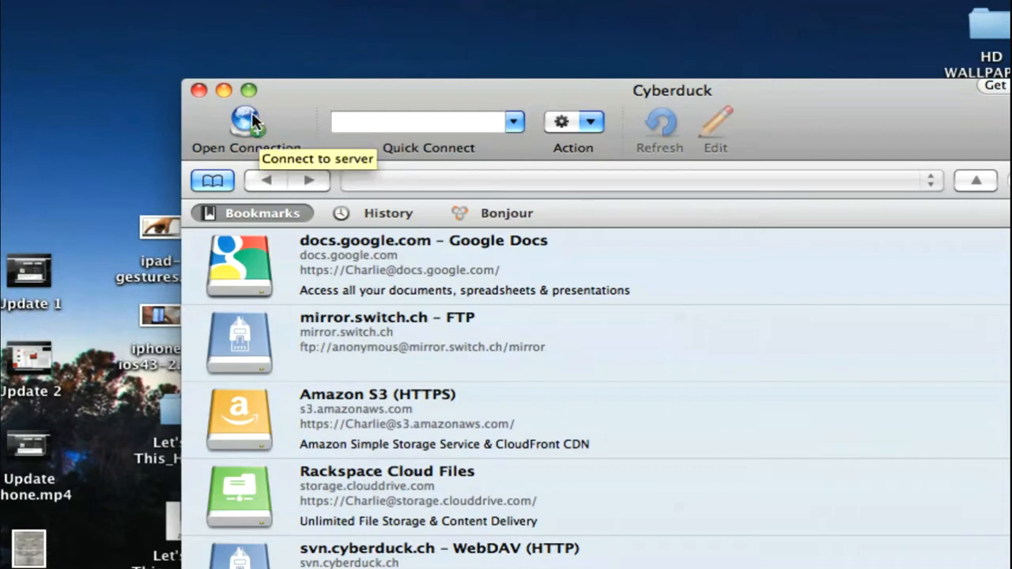
Fill in a new SFTP connection to 10.0.1.6 port 22 as root with password
left_click(246, 123)
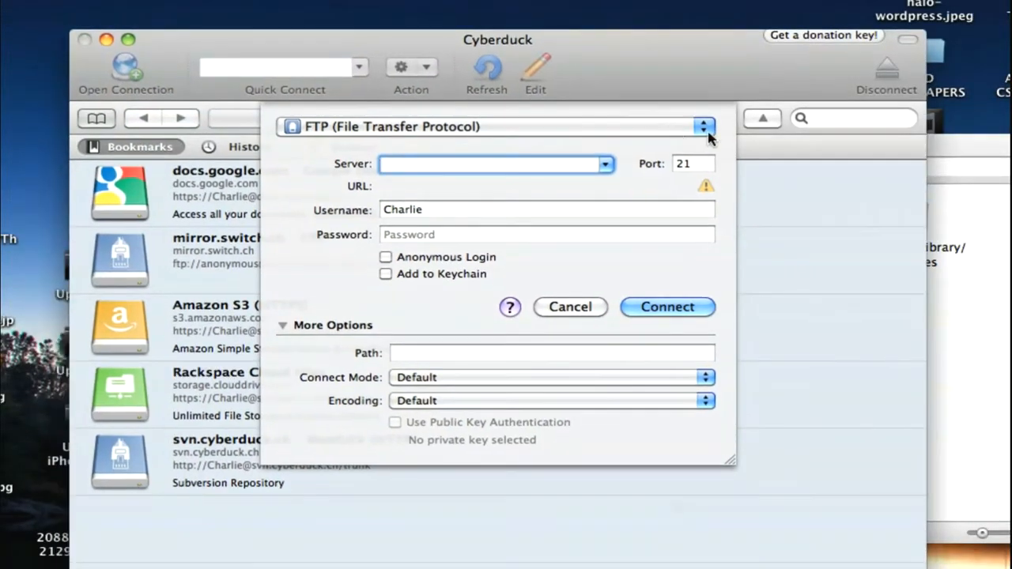
left_click(702, 127)
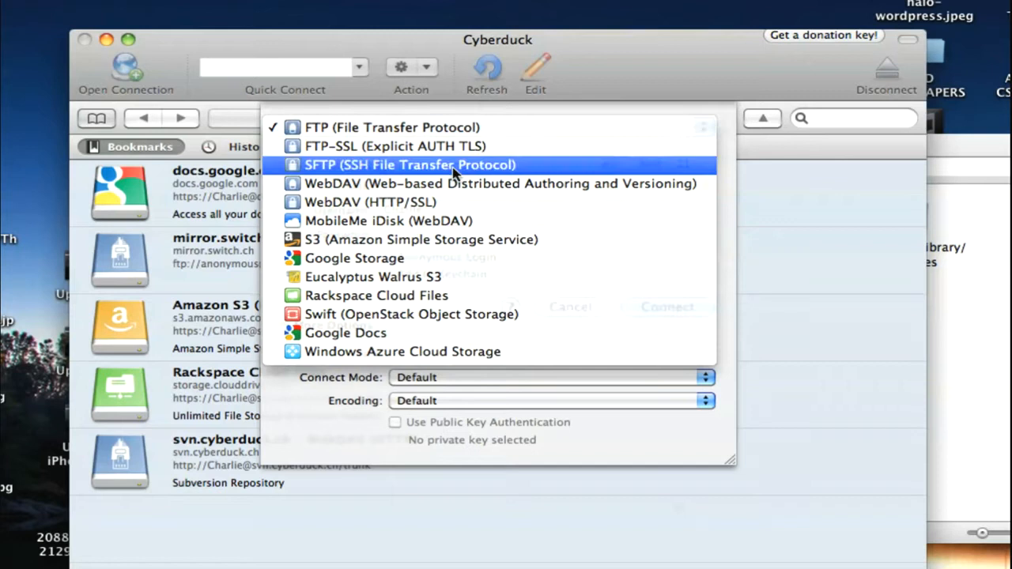
left_click(409, 165)
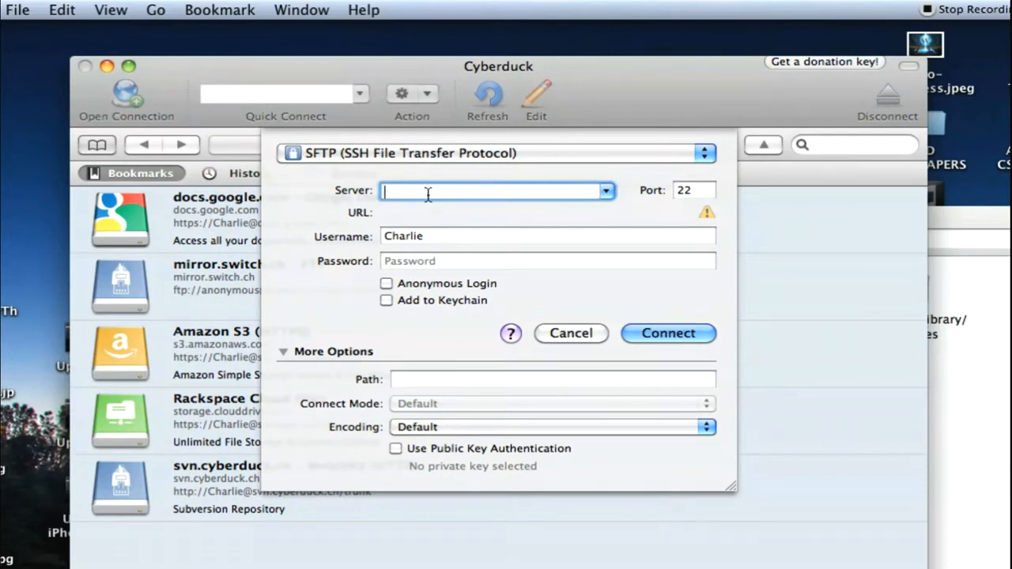
type("10.0.1.6")
left_click(547, 236)
type("root")
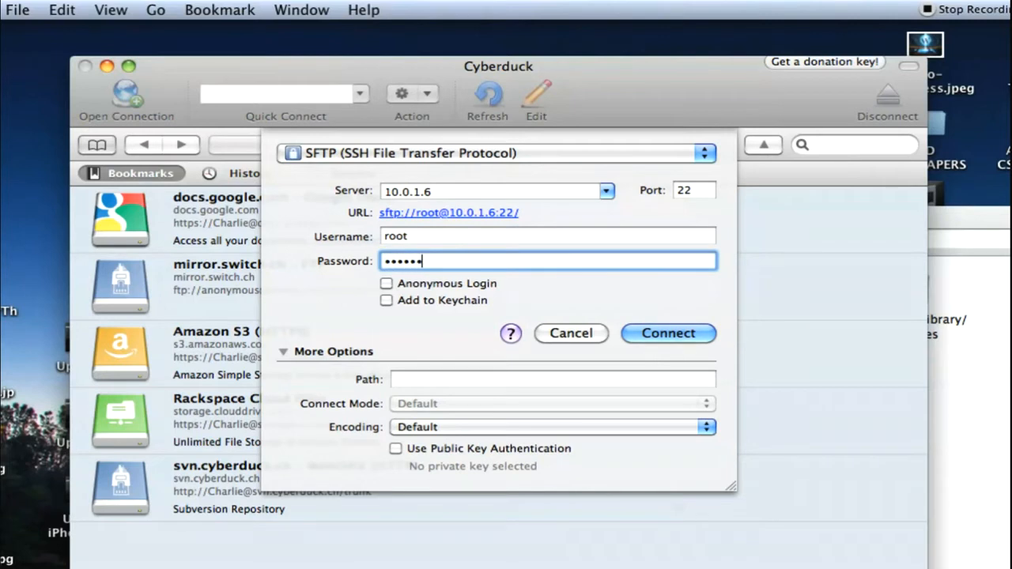
type("•")
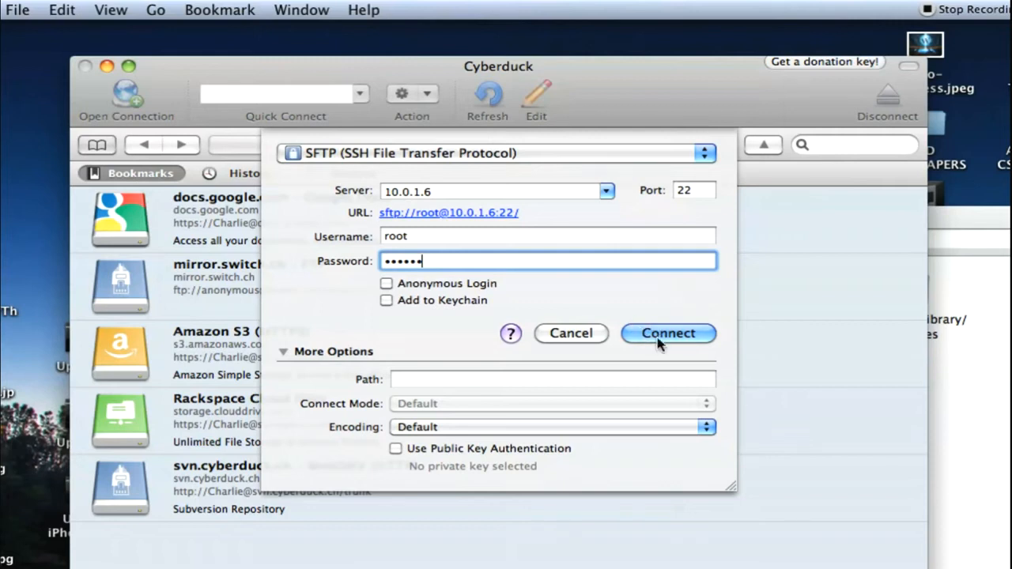
mouse_move(434, 192)
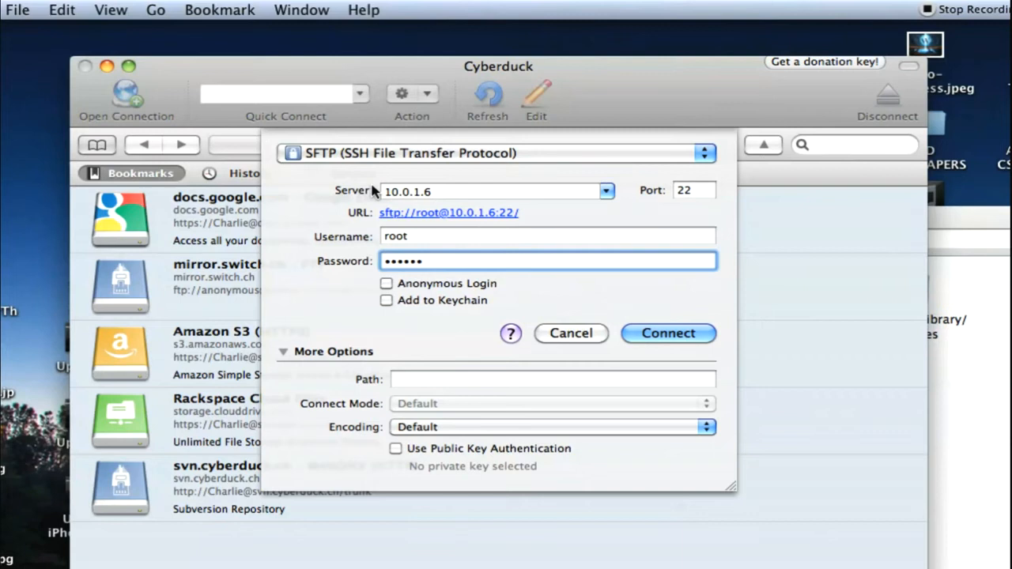
mouse_move(393, 186)
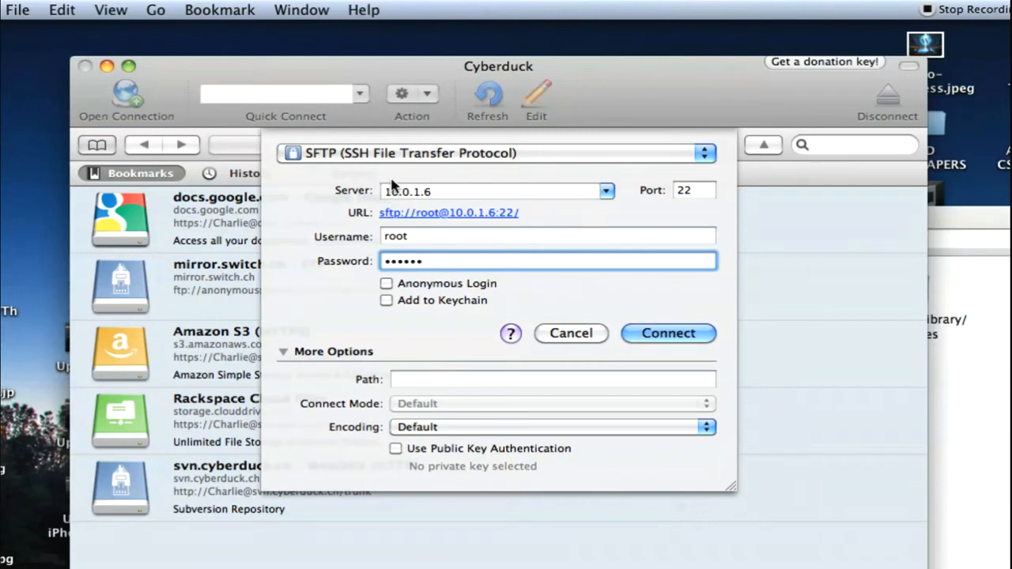
mouse_move(509, 153)
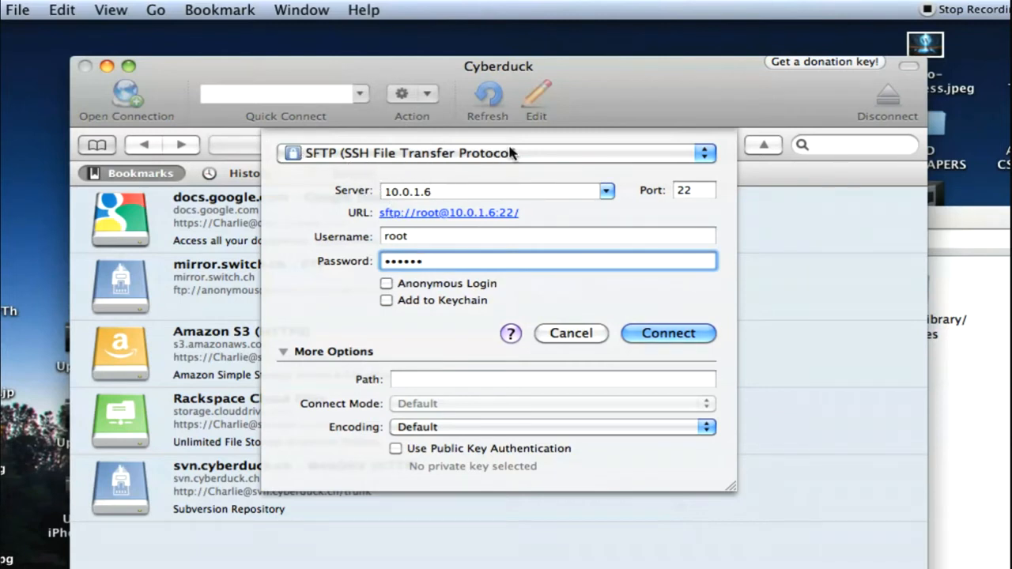
Log in over SFTP to 10.0.1.6 and show the iPhone's root listing
left_click(667, 333)
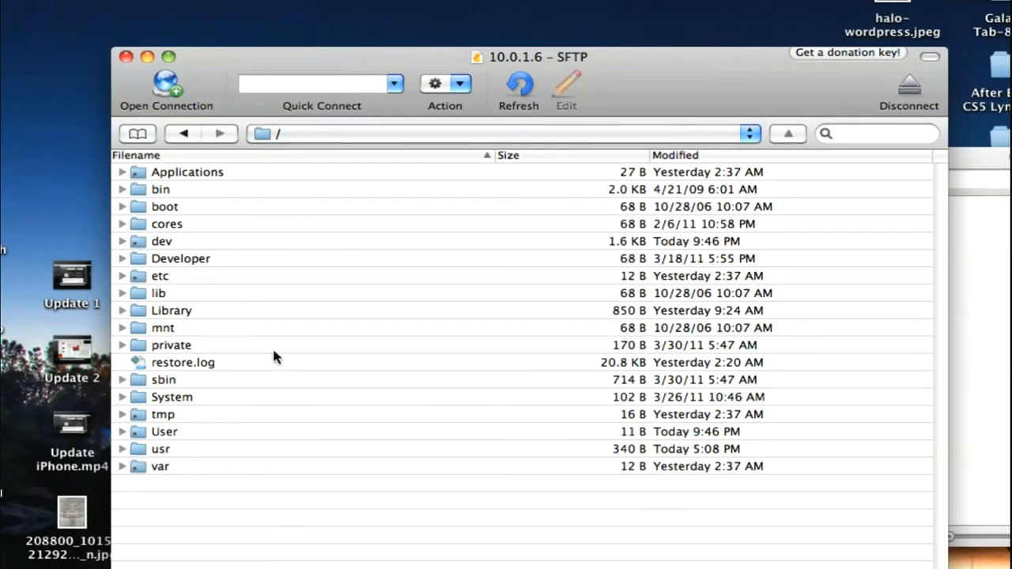
mouse_move(186, 410)
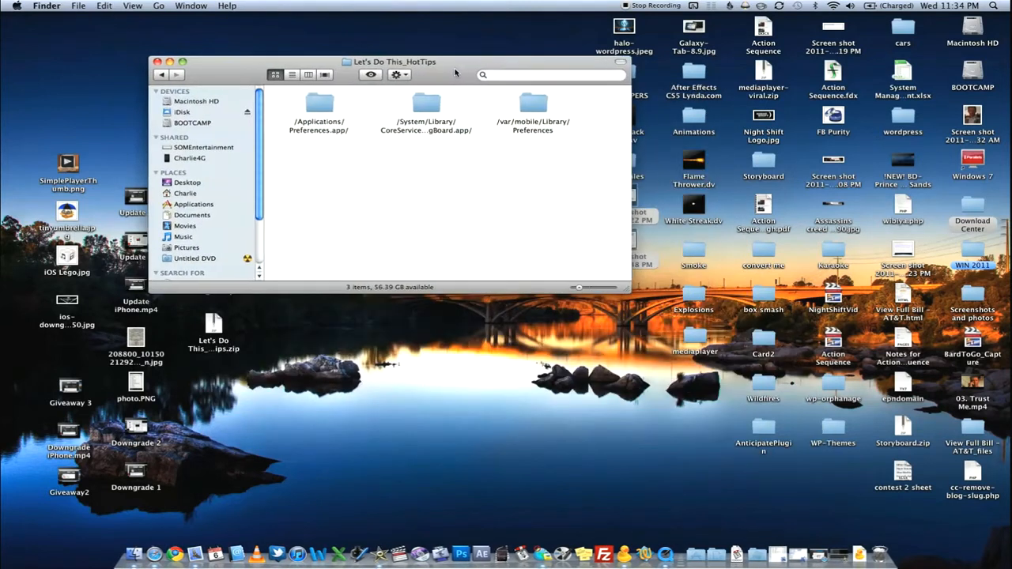
Centre the backup Finder window and open the SpringBoard.app backup folder
left_click_drag(394, 61, 488, 133)
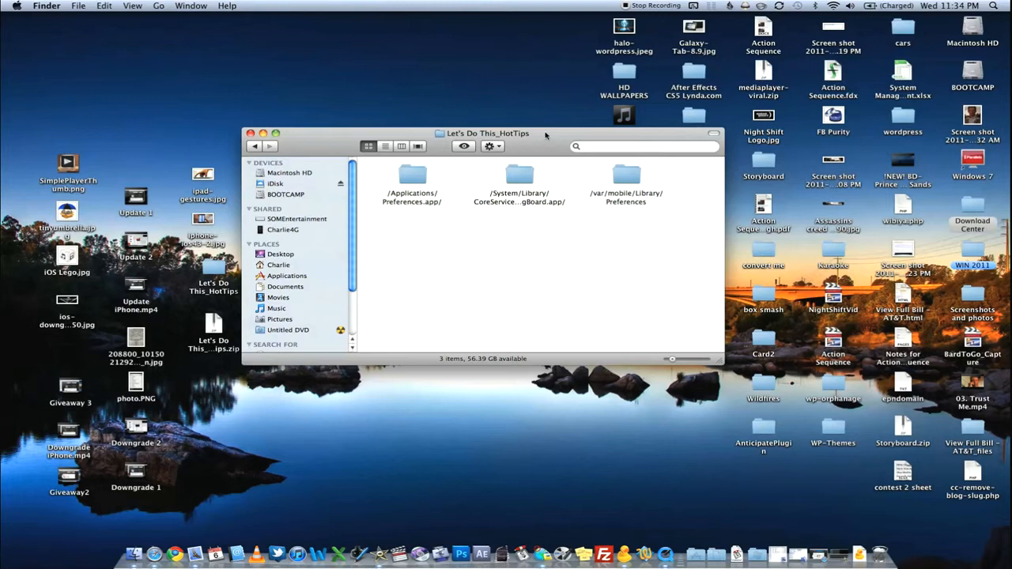
left_click_drag(488, 133, 516, 150)
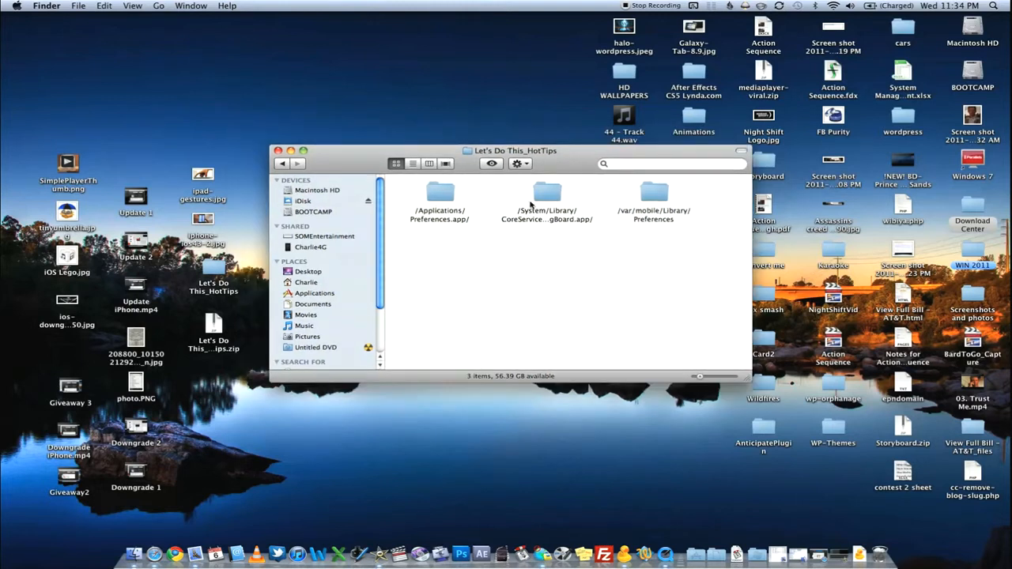
left_click(546, 197)
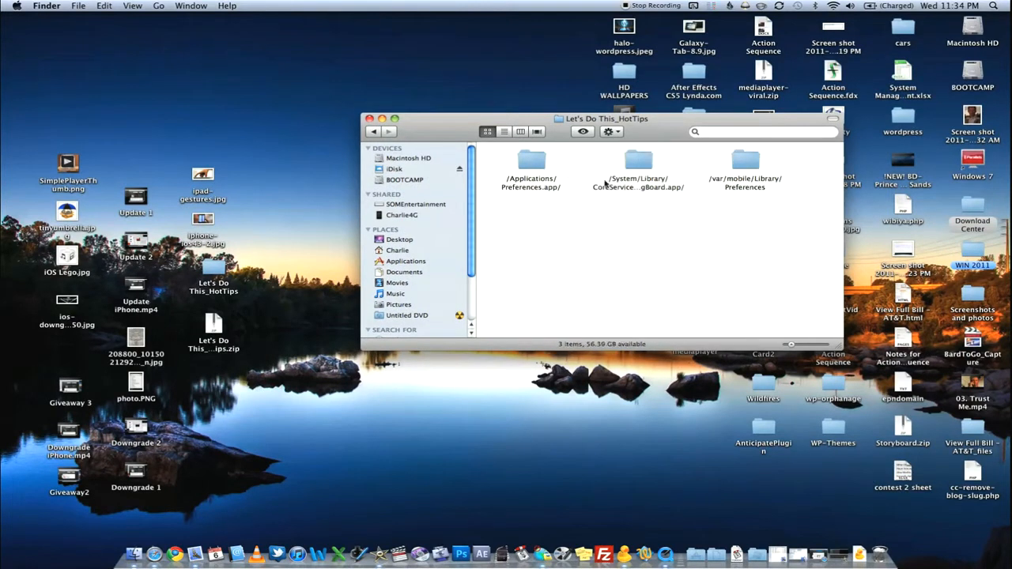
left_click(530, 162)
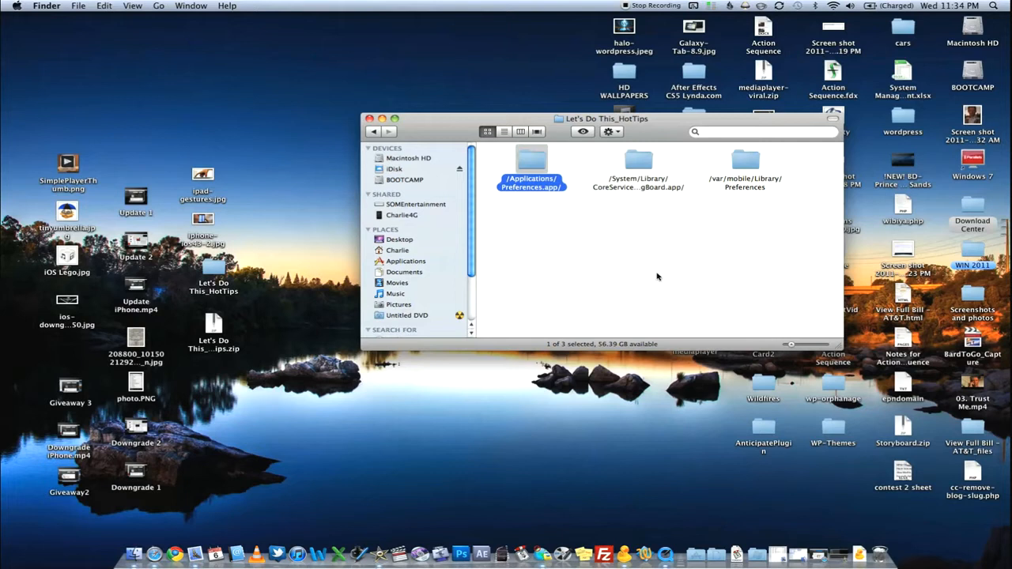
mouse_move(653, 157)
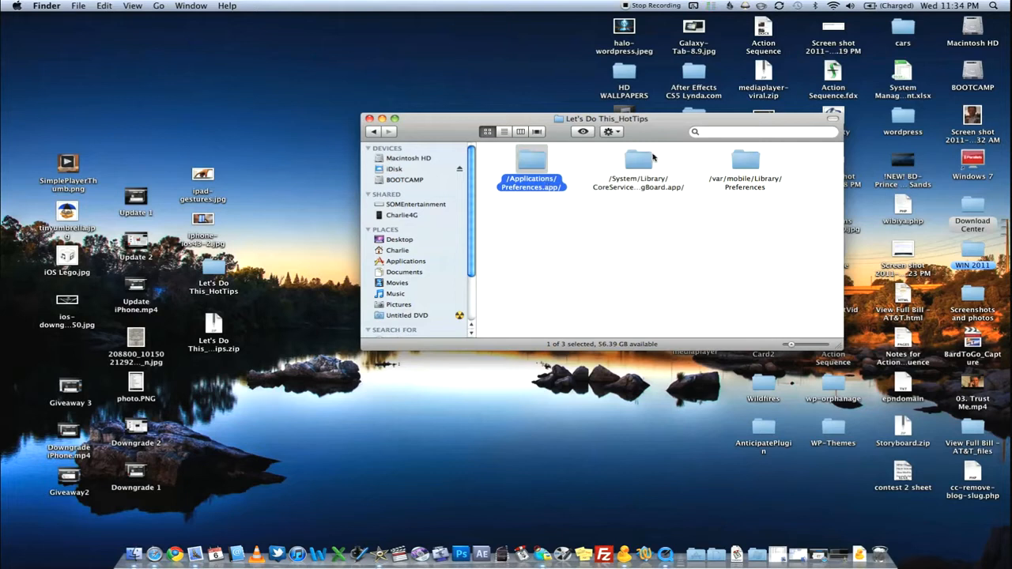
double_click(638, 161)
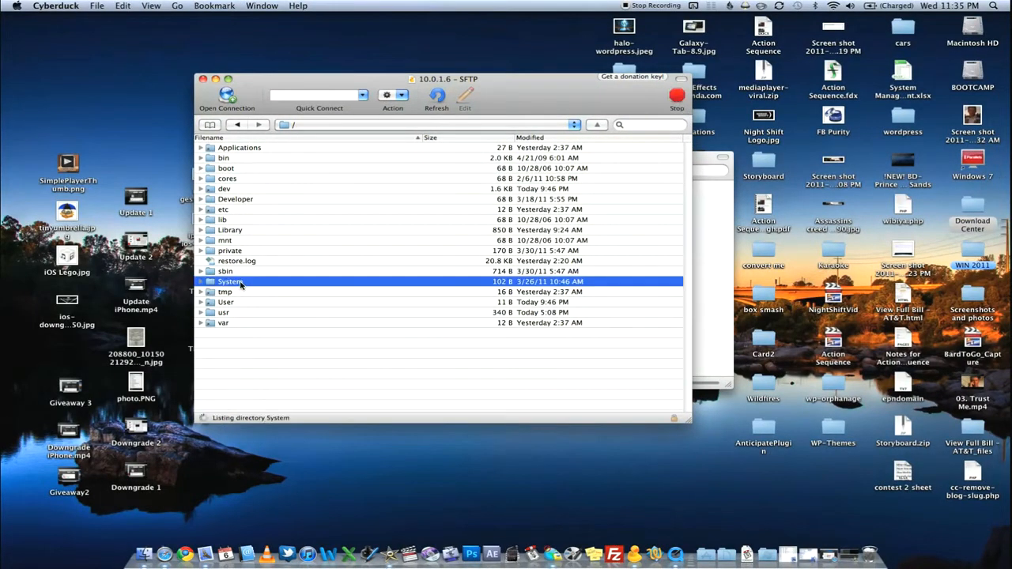
Browse to /System/Library/CoreServices/SpringBoard.app on the iPhone and scroll to N90AP.plist
double_click(230, 282)
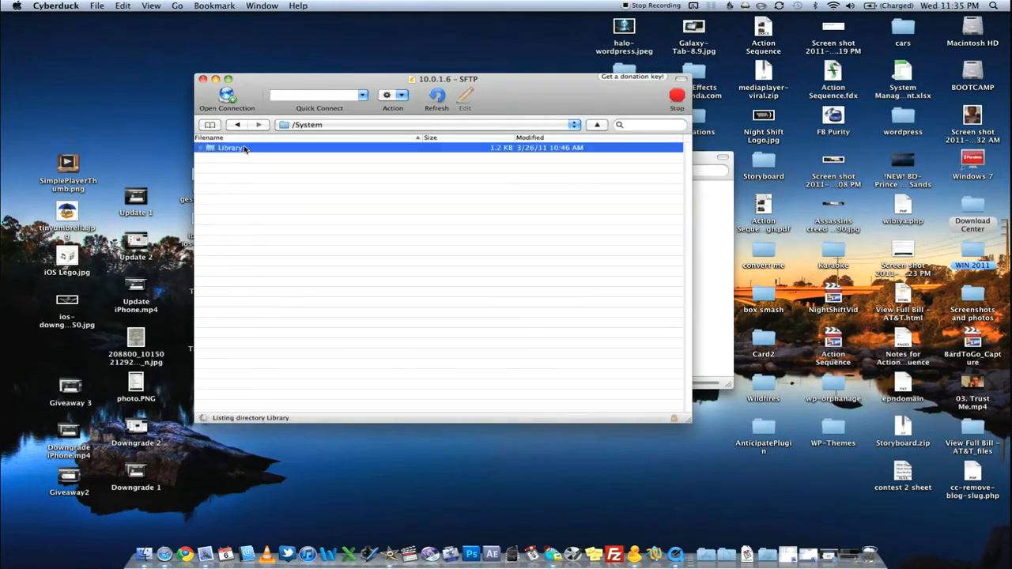
double_click(229, 148)
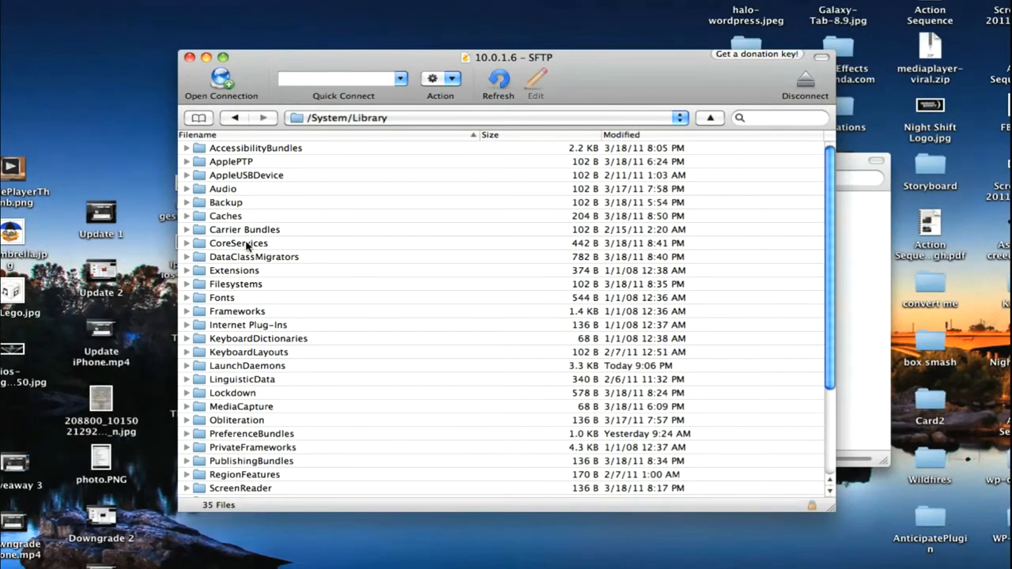
double_click(238, 242)
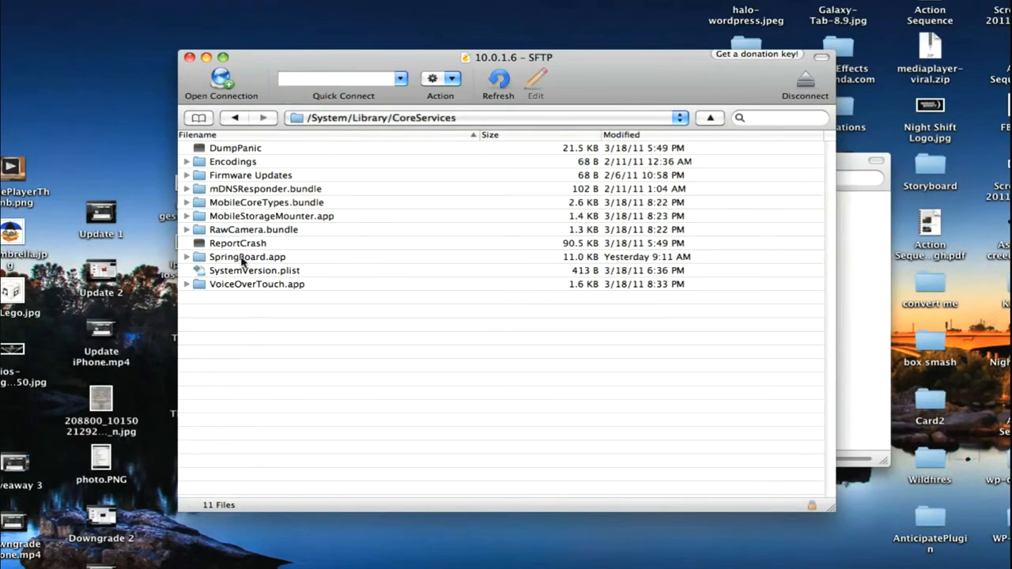
double_click(248, 256)
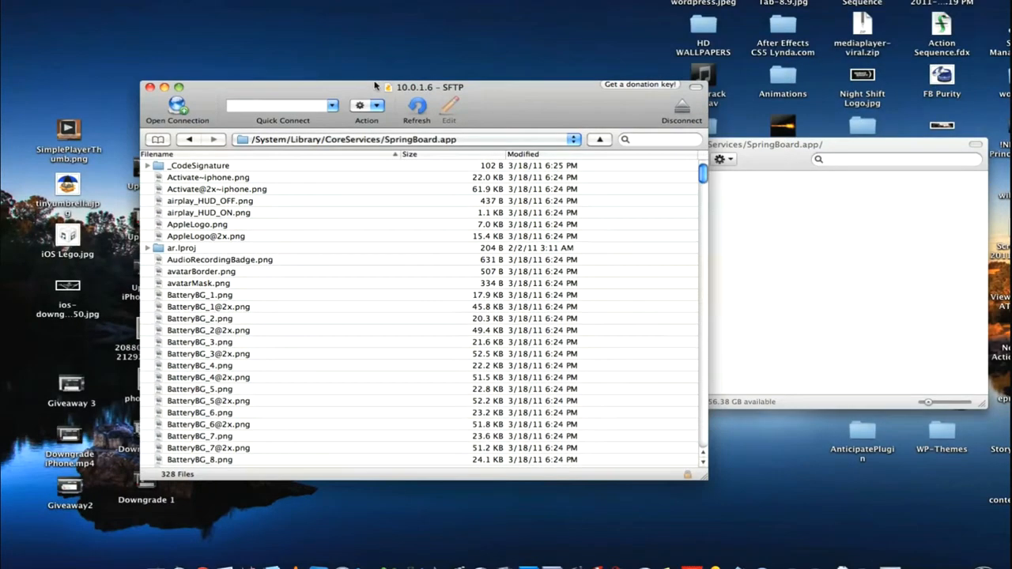
scroll("down", 3)
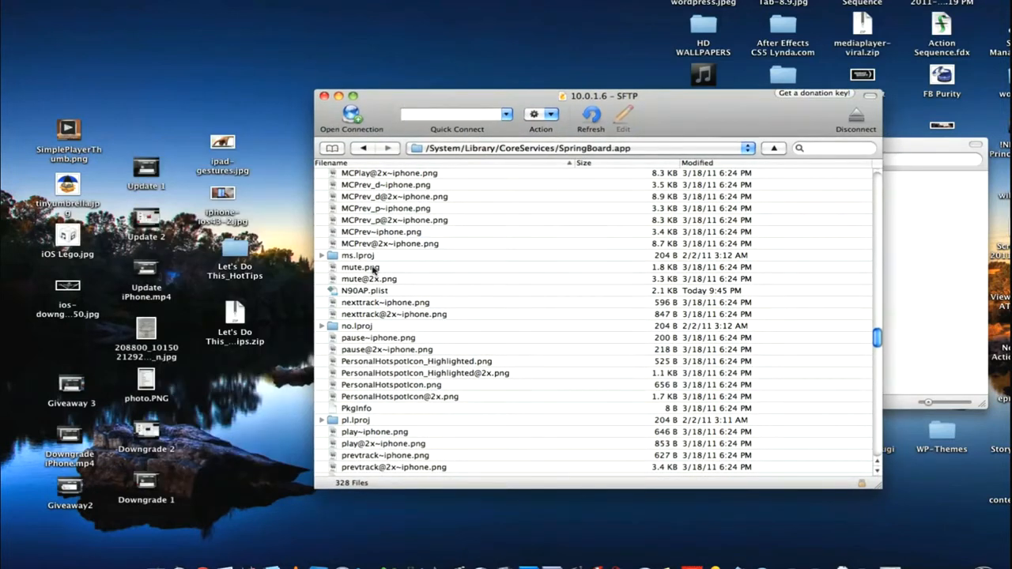
Upload the modified N90AP.plist, overwriting the iPhone's existing copy
left_click(365, 290)
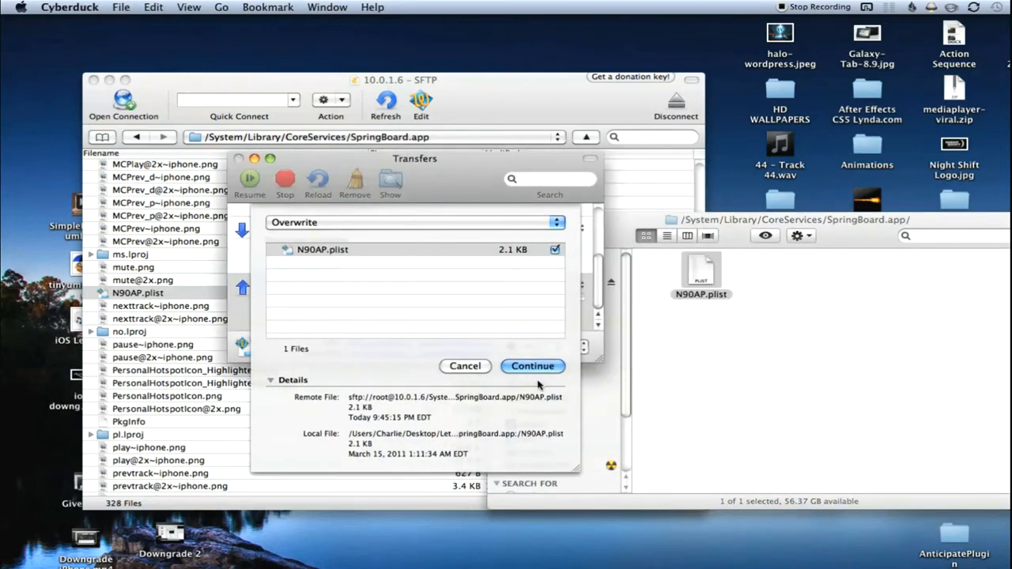
left_click(532, 365)
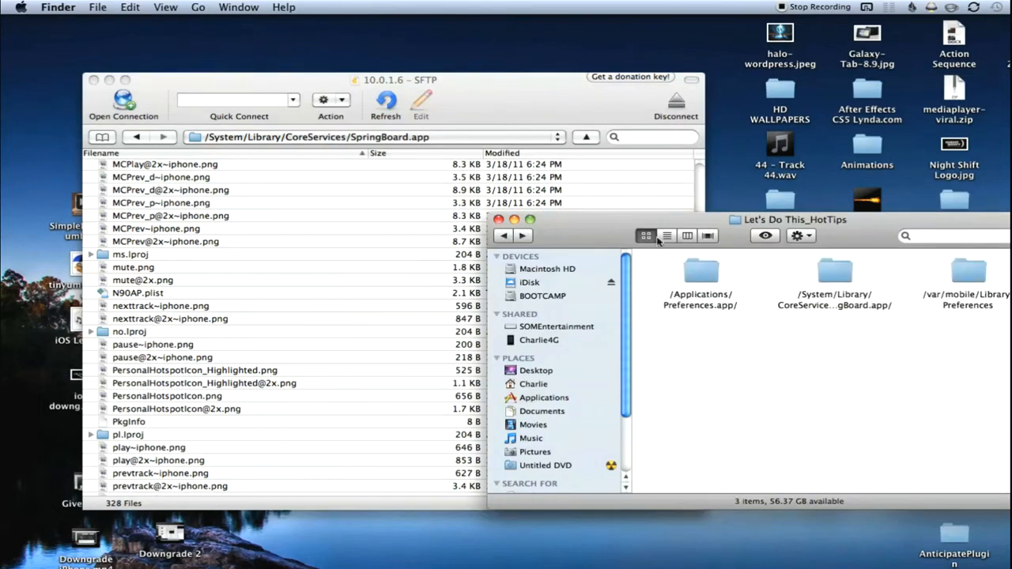
left_click(699, 273)
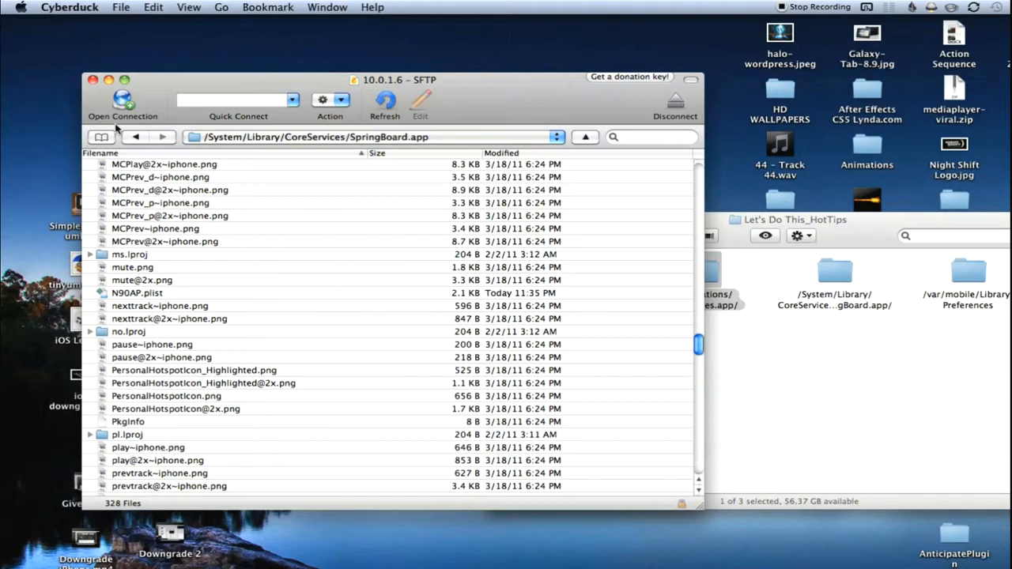
Go back to the iPhone root, then open Applications and Preferences.app
left_click(135, 137)
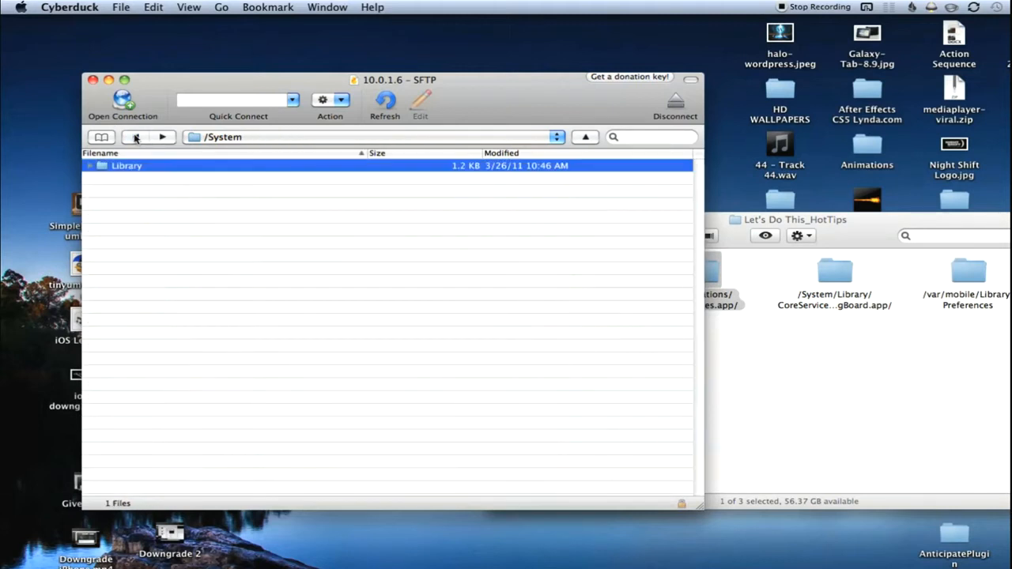
left_click(135, 137)
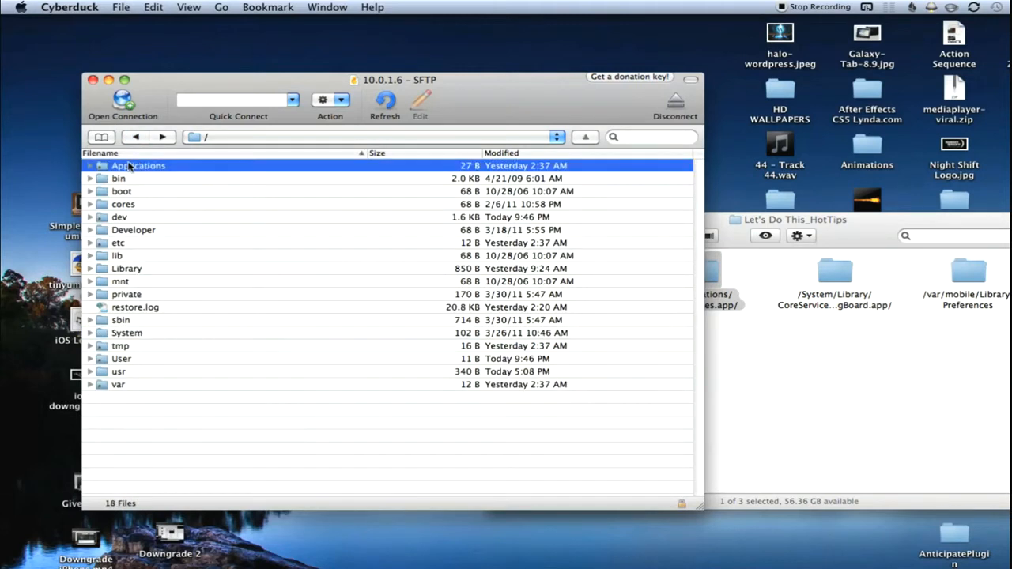
left_click(674, 103)
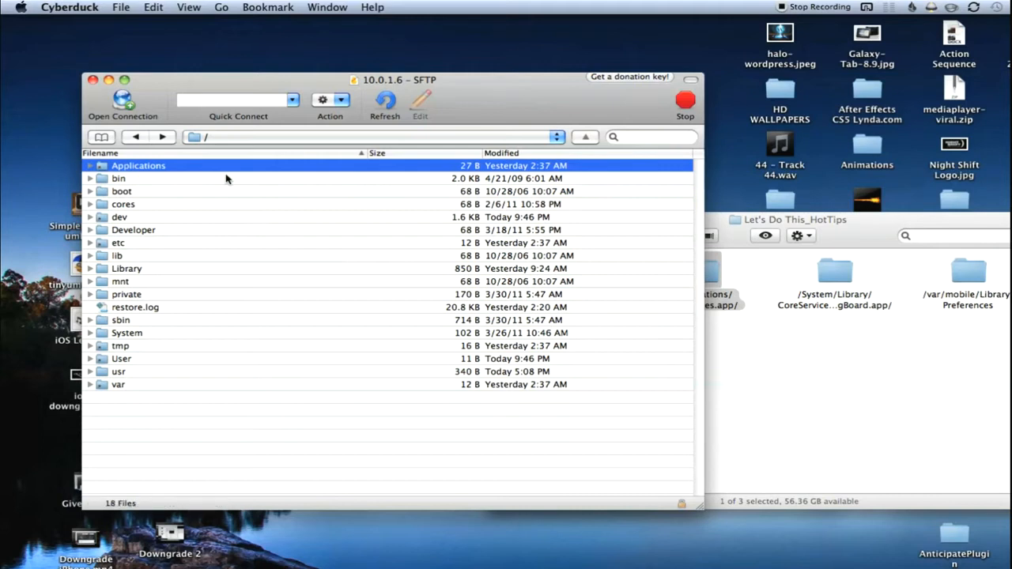
double_click(139, 165)
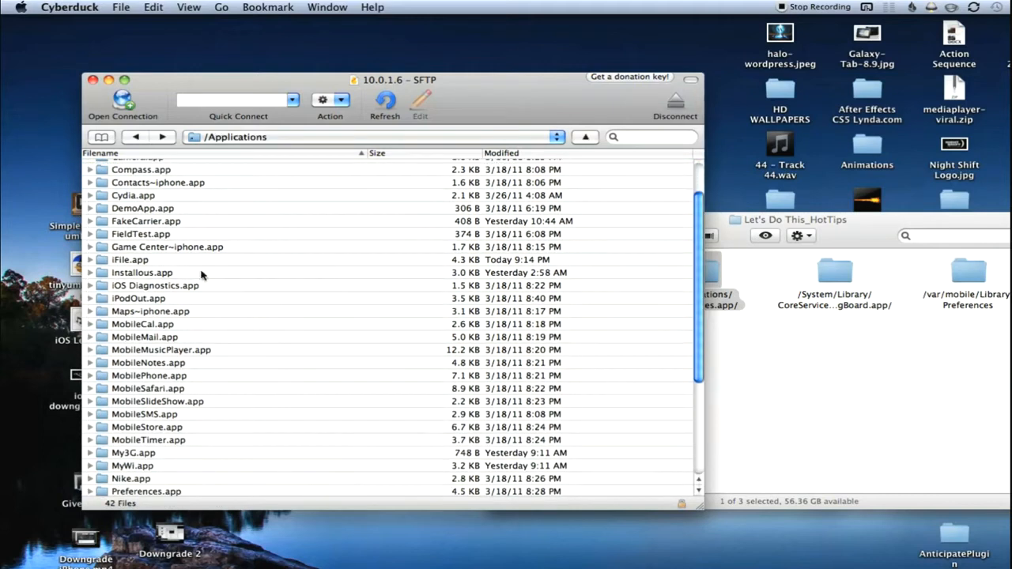
scroll("down", 3)
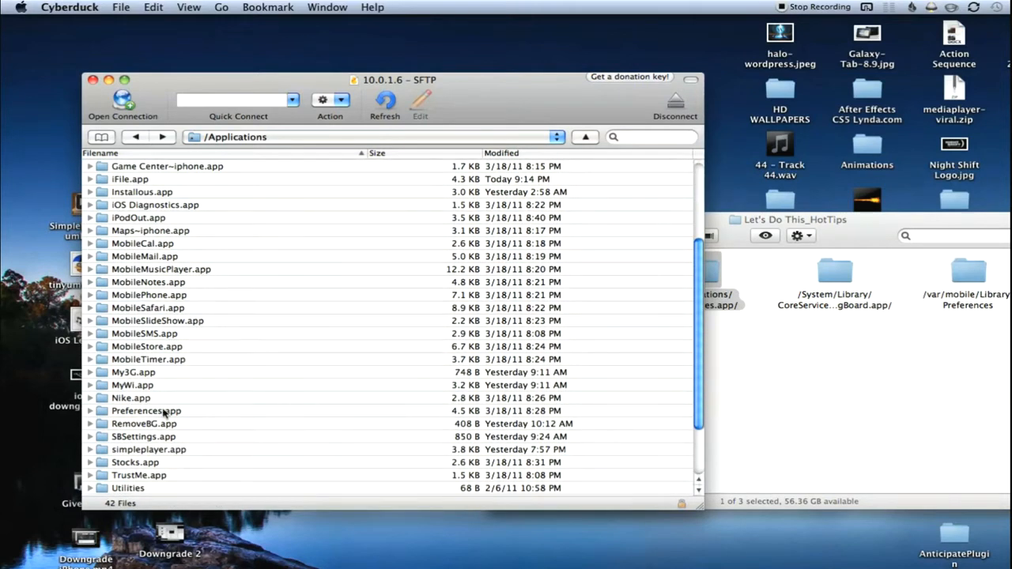
double_click(146, 411)
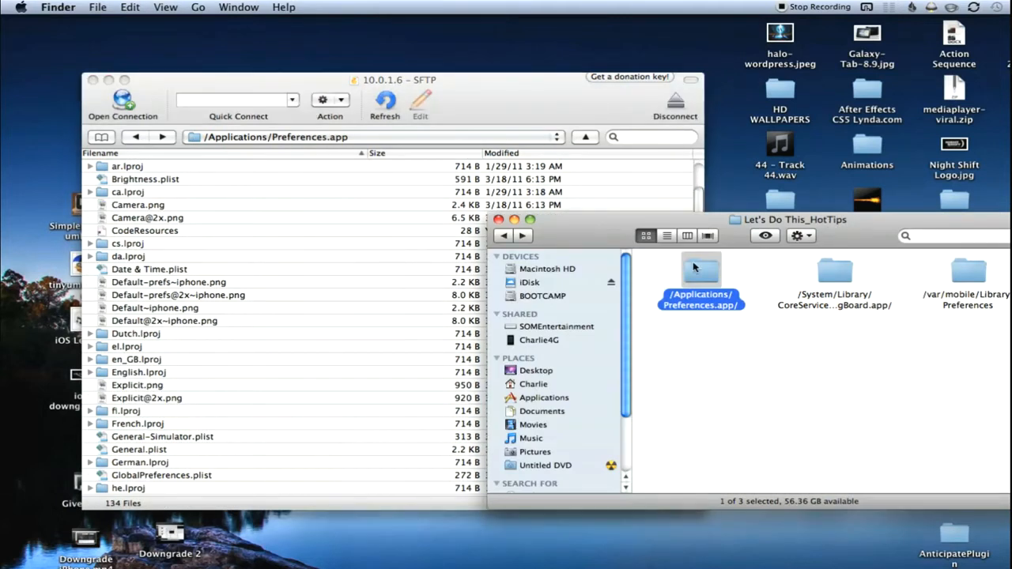
Download the iPhone's General.plist and Settings.plist to the desktop as backups
double_click(700, 269)
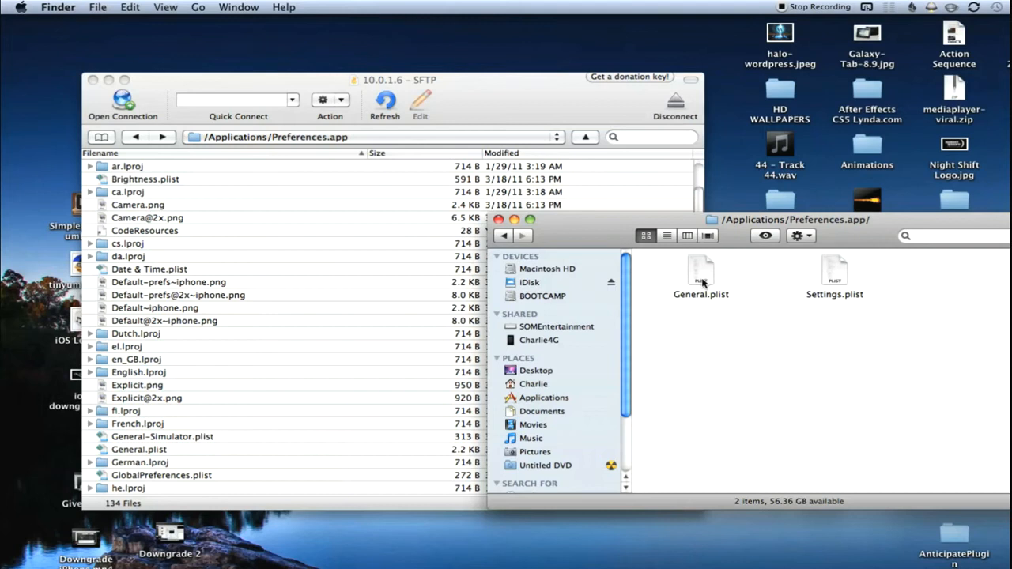
left_click(834, 273)
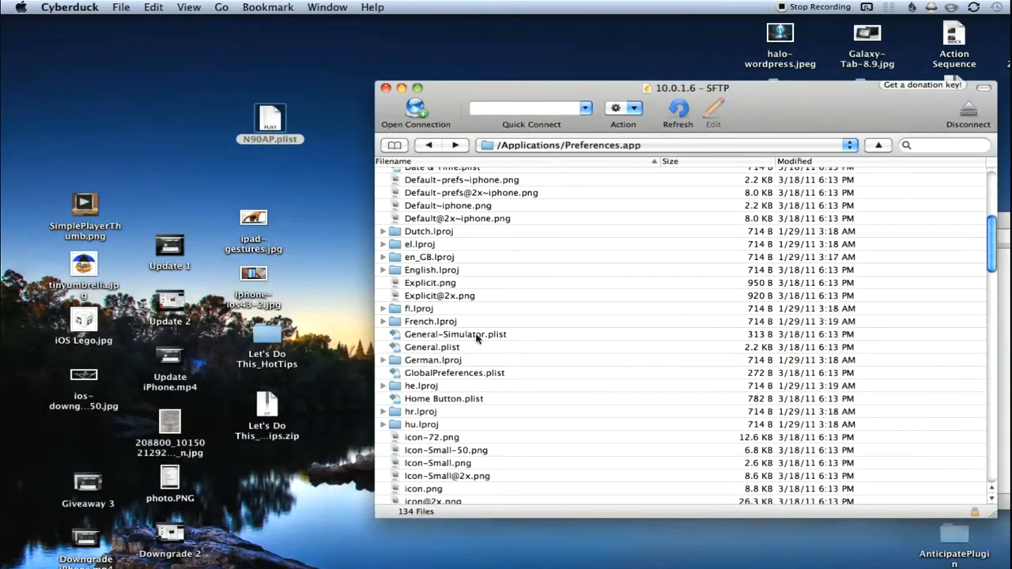
left_click(432, 347)
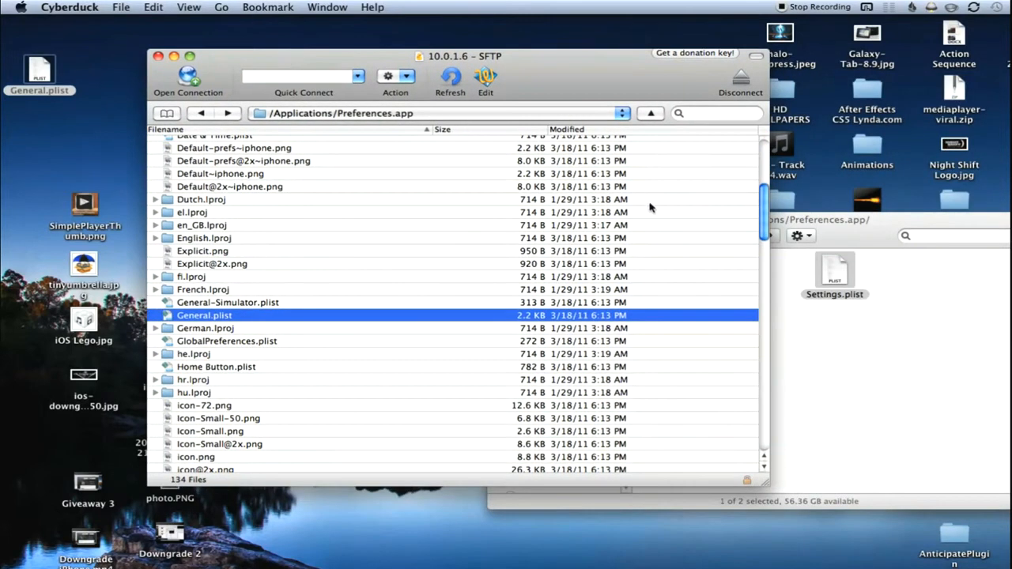
scroll("down", 3)
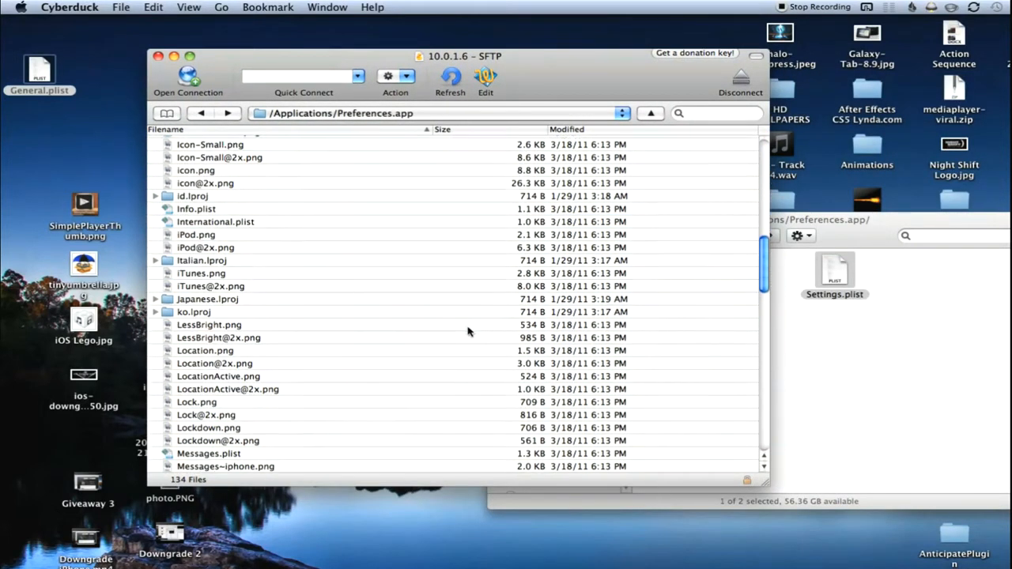
scroll("down", 3)
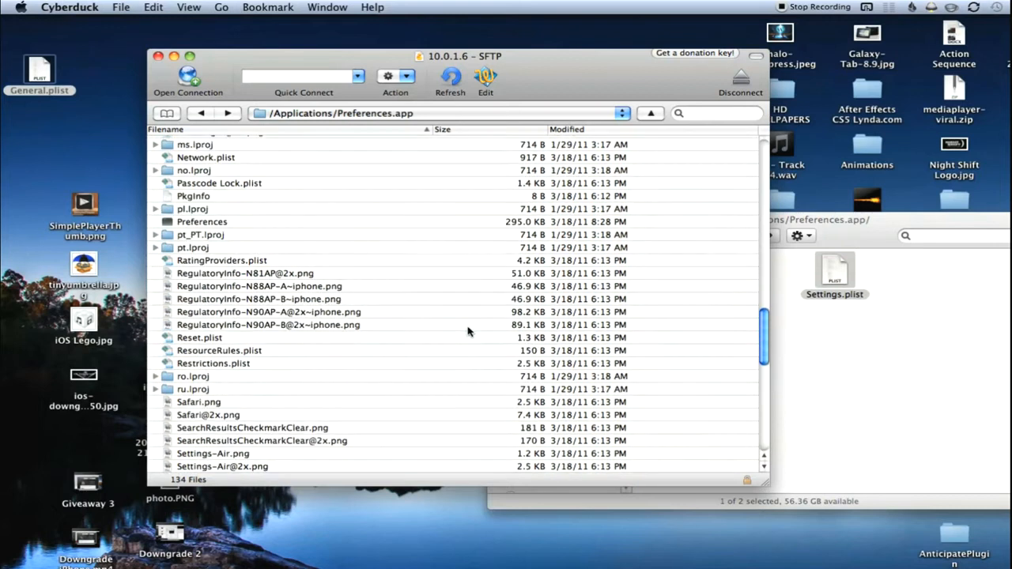
scroll("down", 3)
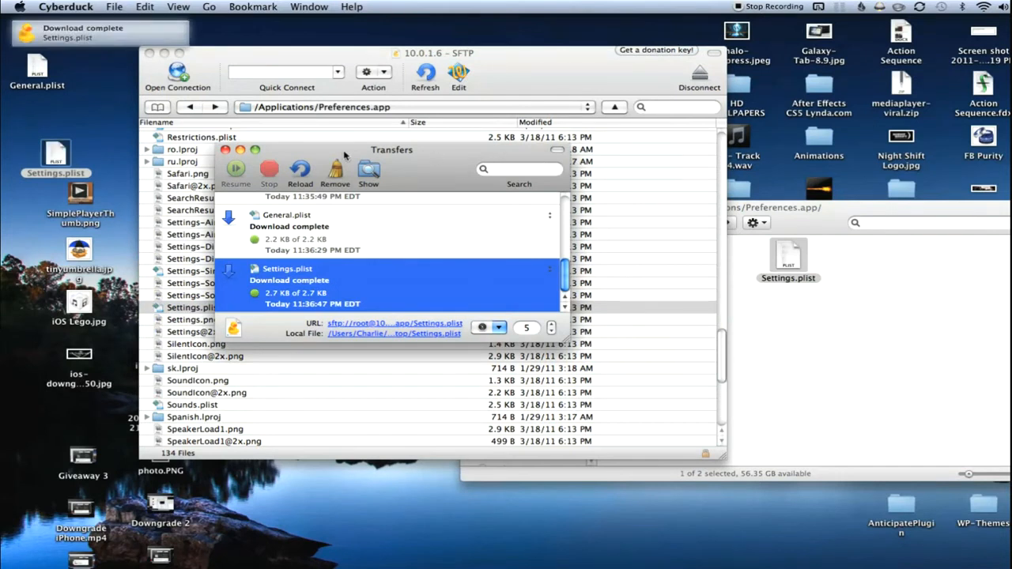
Confirm overwriting General.plist and Settings.plist on the iPhone with the modified copies
left_click(224, 150)
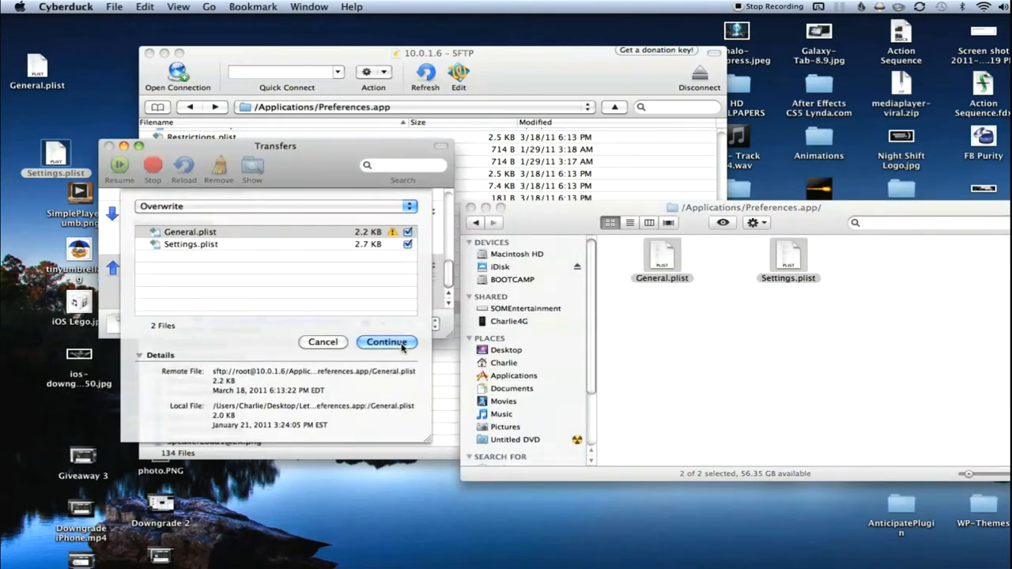
left_click(386, 341)
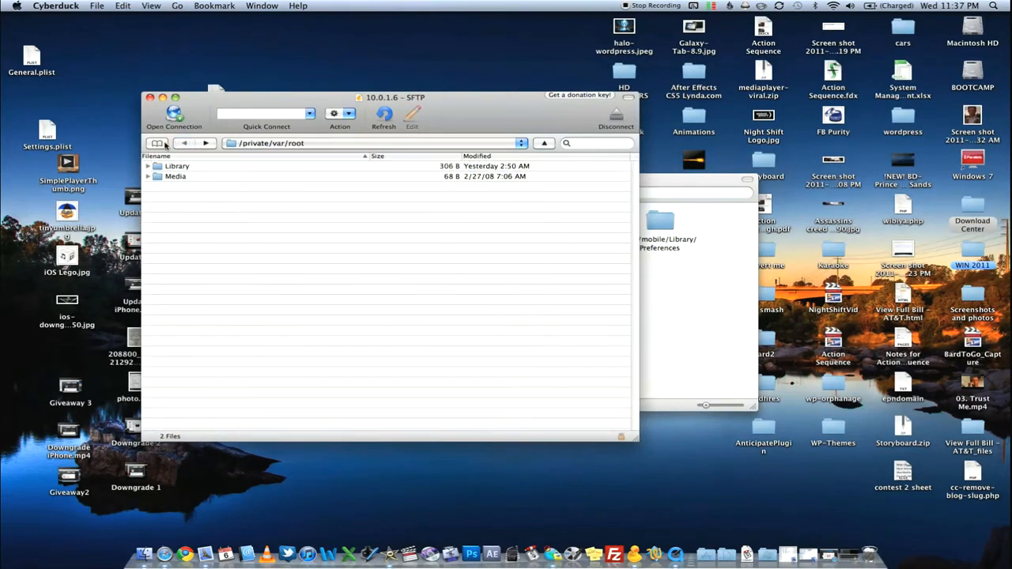
Go up to /var, then open mobile, Library and Preferences
left_click(184, 143)
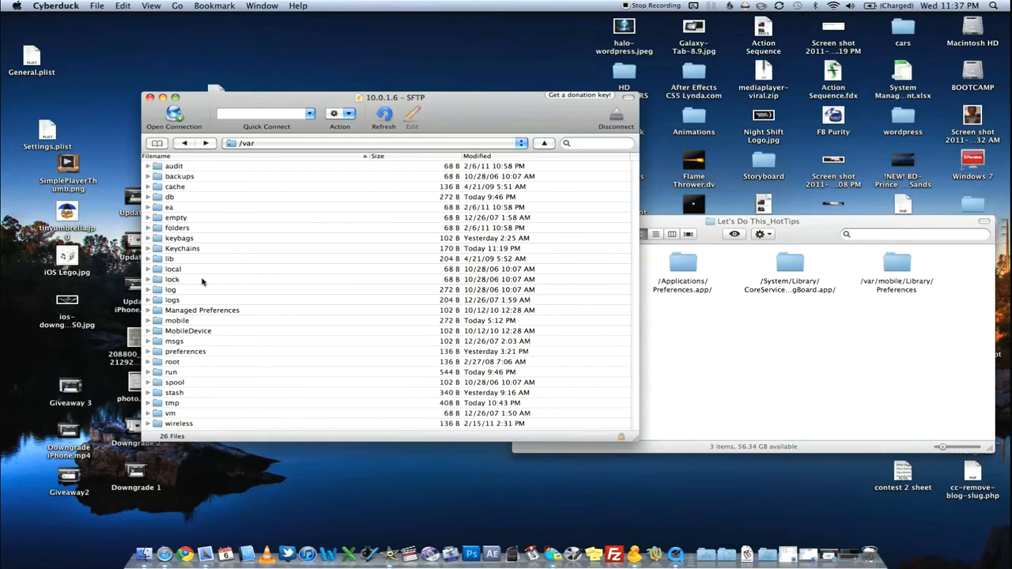
double_click(177, 320)
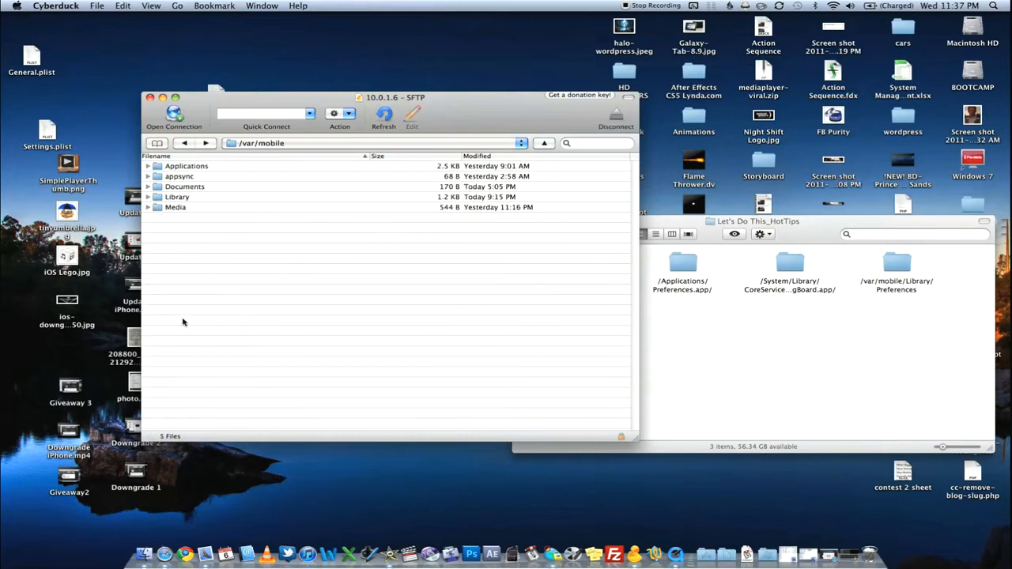
double_click(177, 196)
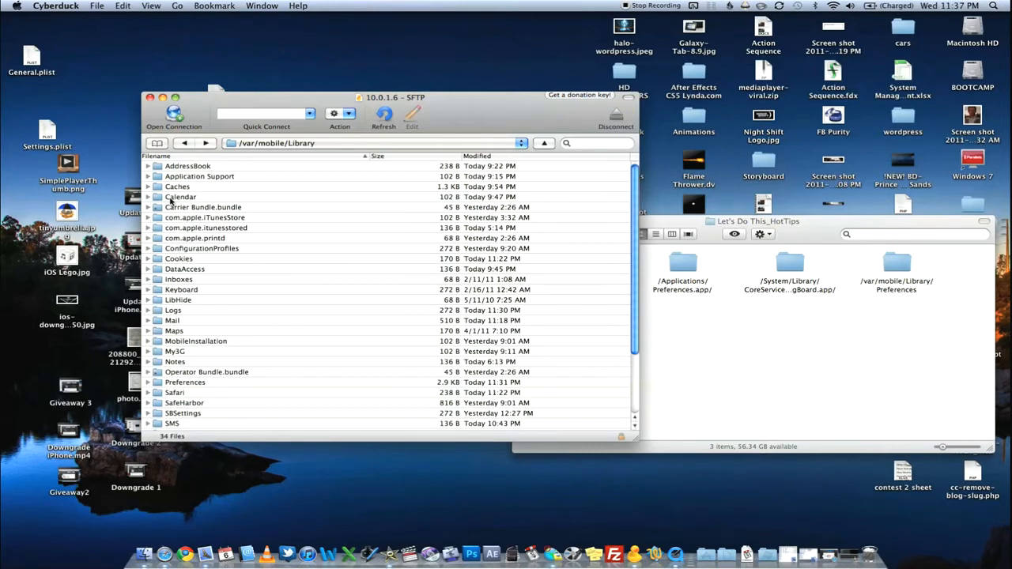
scroll("down", 3)
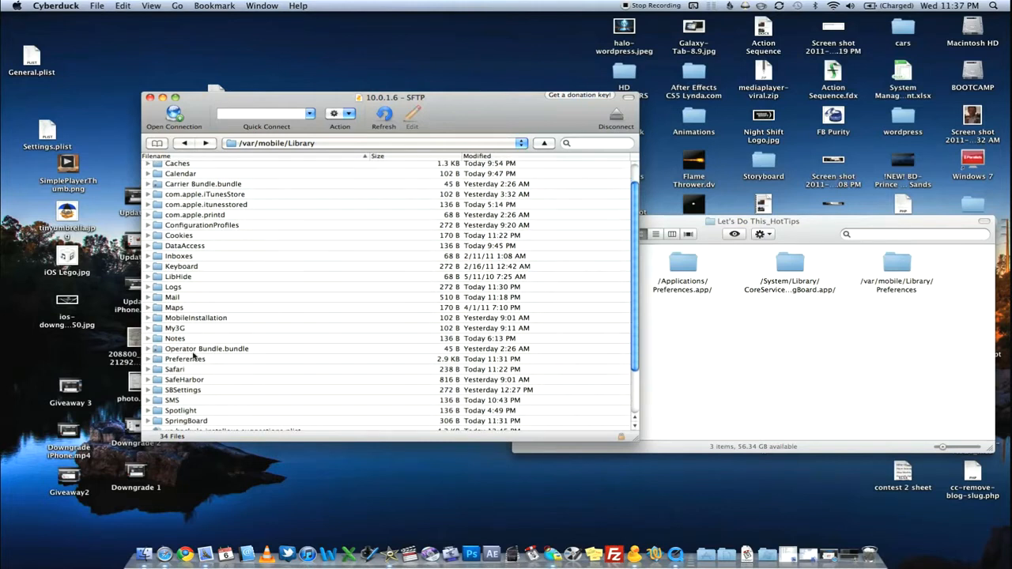
left_click(184, 359)
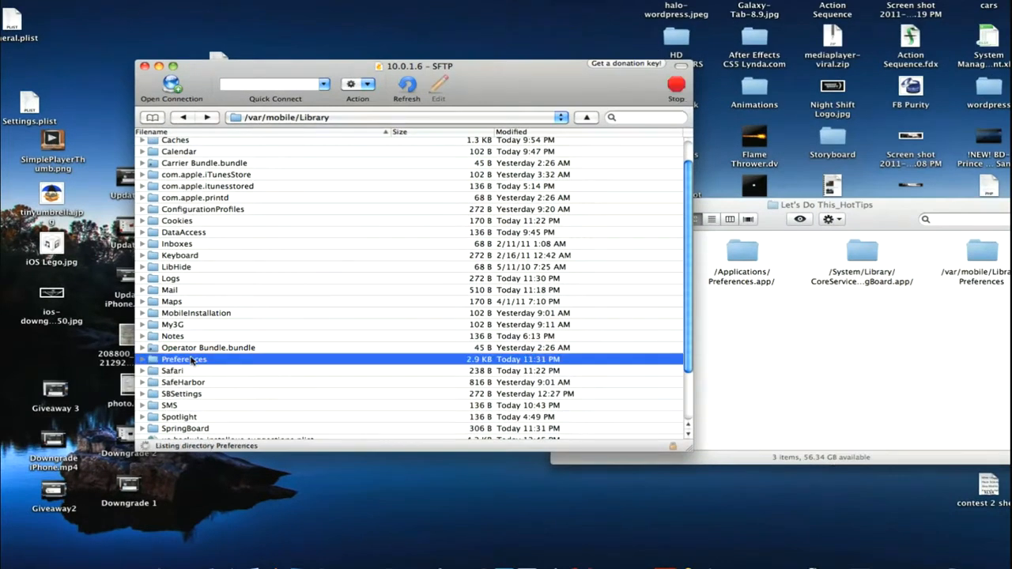
double_click(184, 359)
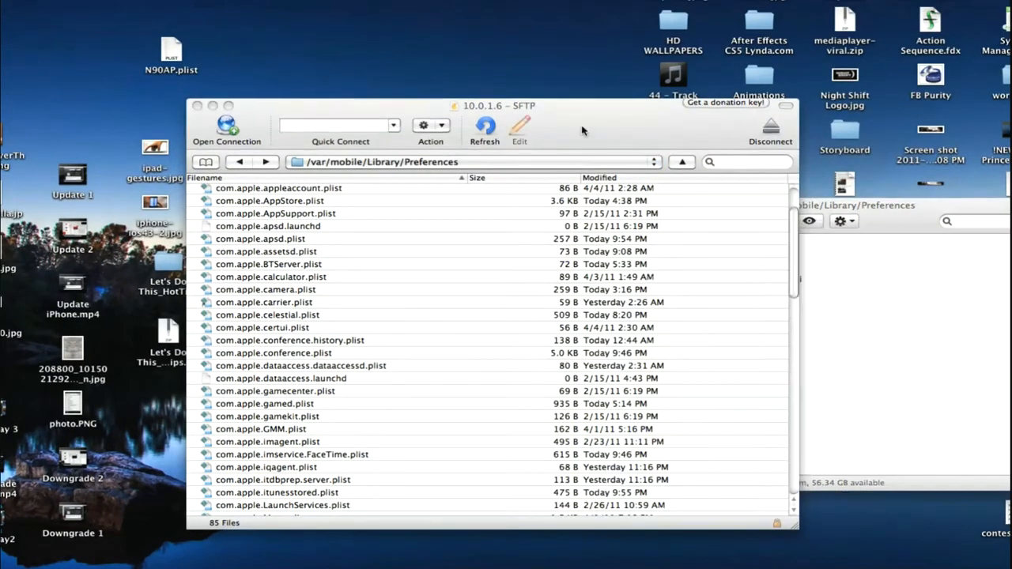
Scroll the Preferences listing down to com.apple.springboard.plist
scroll("down", 3)
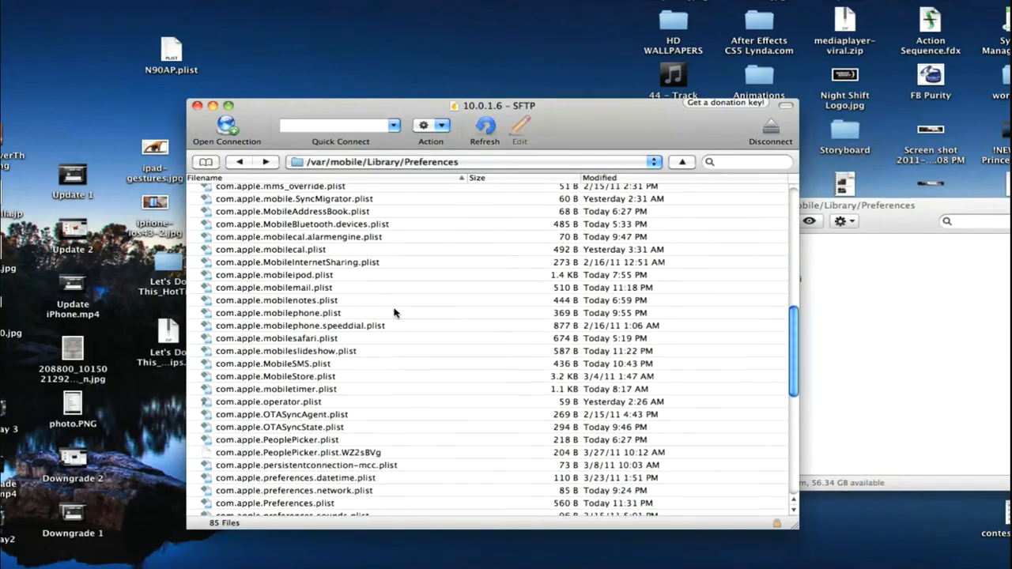
scroll("down", 3)
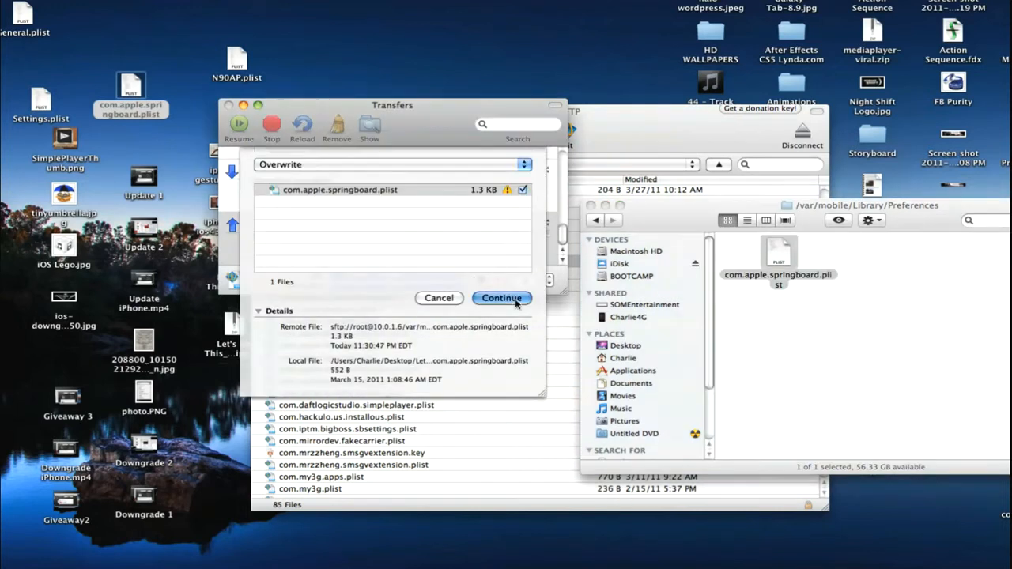
Overwrite com.apple.springboard.plist with the 552 B copy, check the listing, and close the browser
left_click(502, 298)
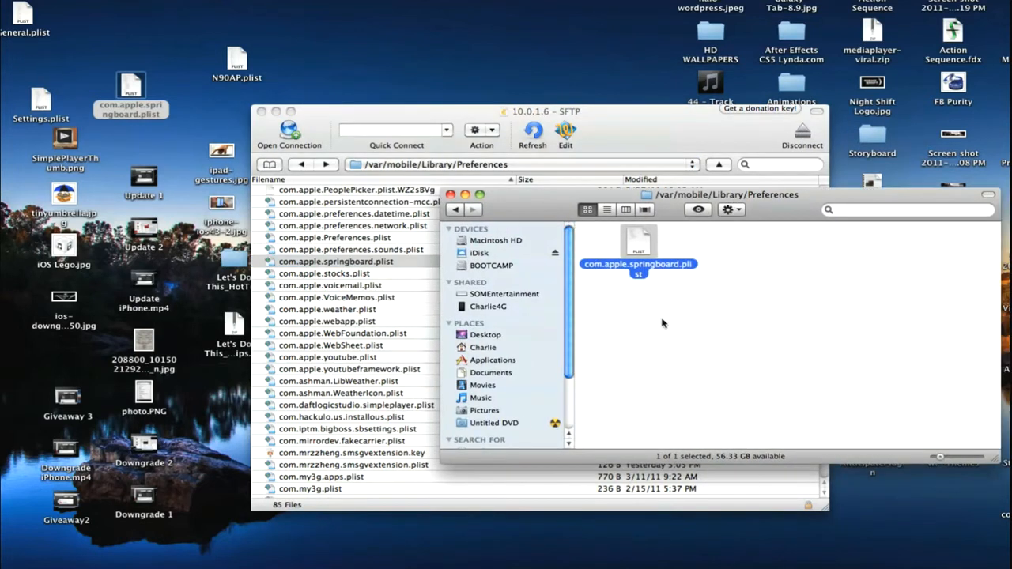
left_click(455, 209)
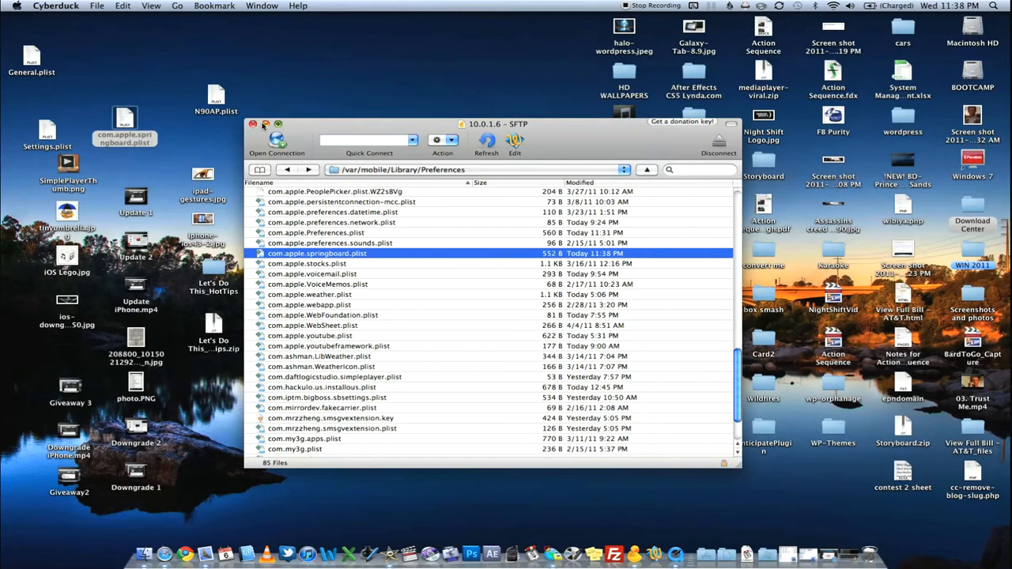
left_click(253, 124)
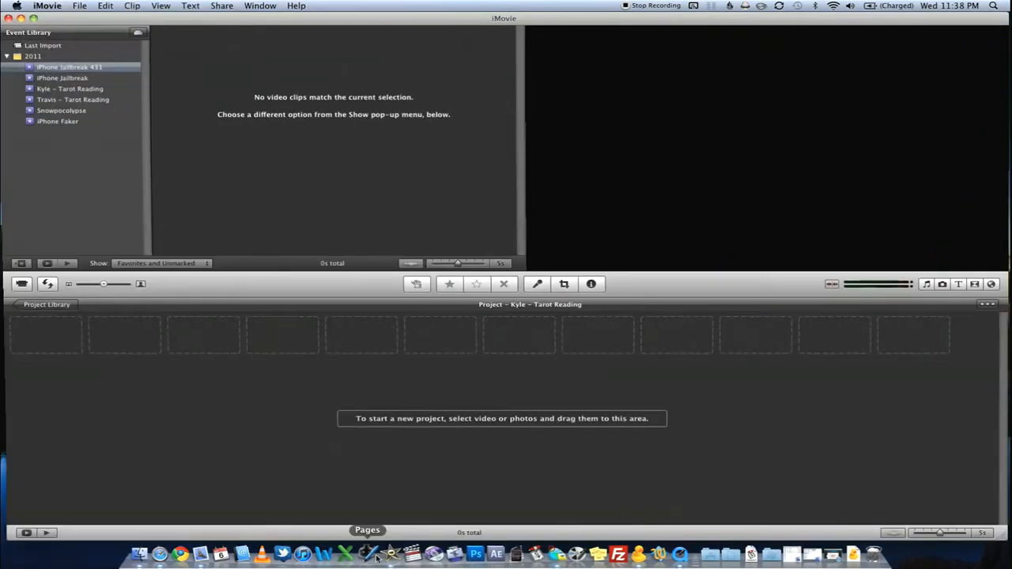
Open iMovie's Import From: Built-in iSight camera capture window
left_click(20, 284)
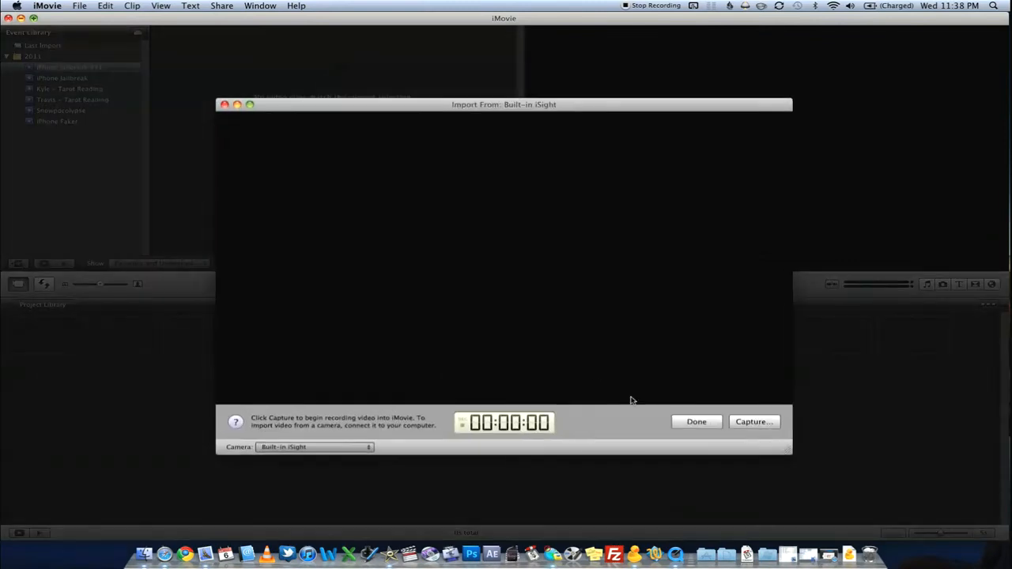